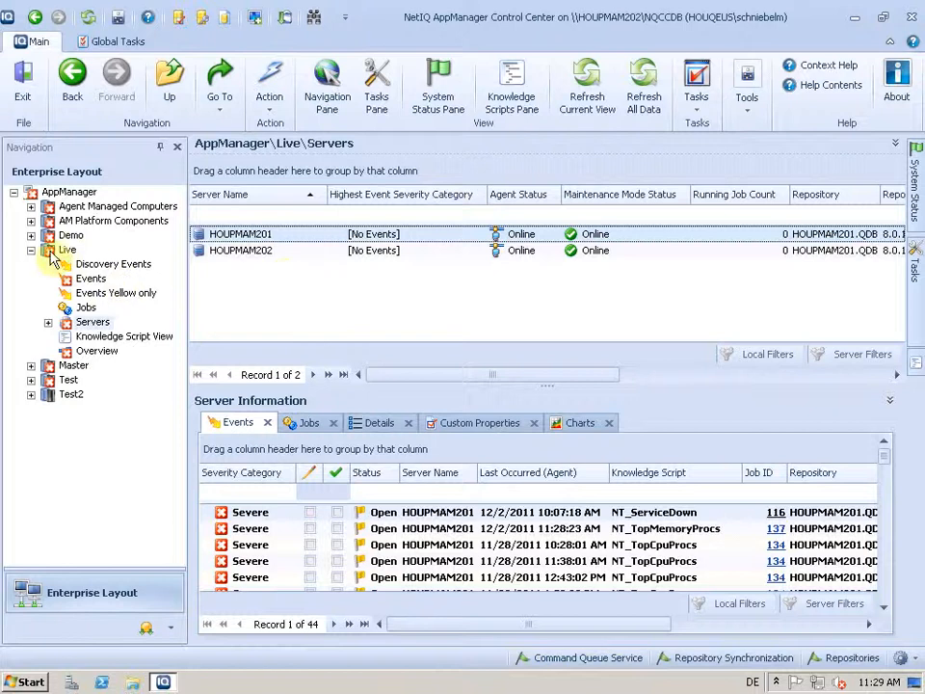
mouse_move(66, 251)
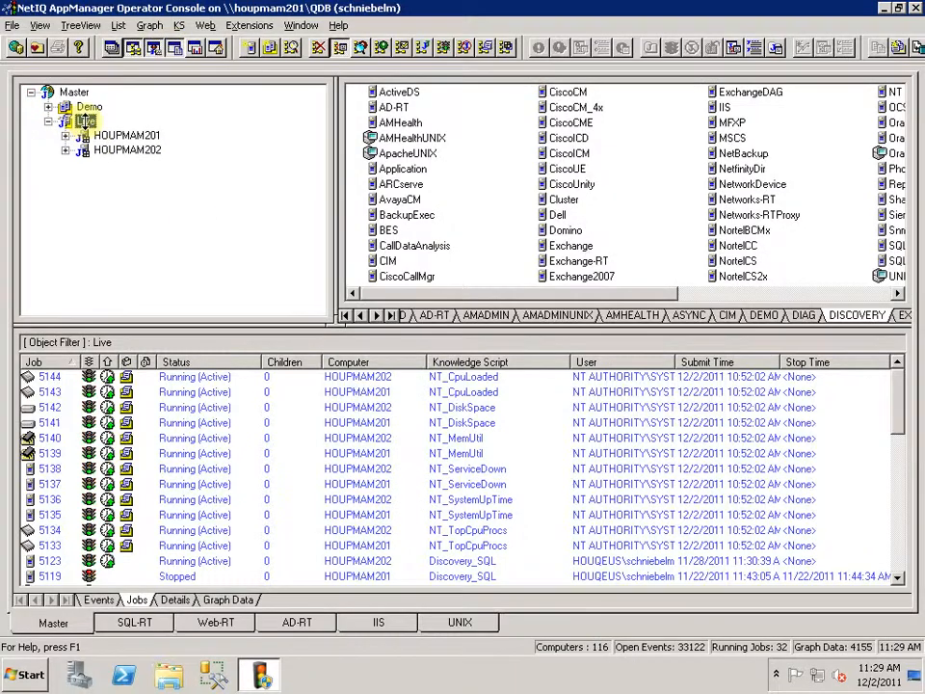
left_click(85, 120)
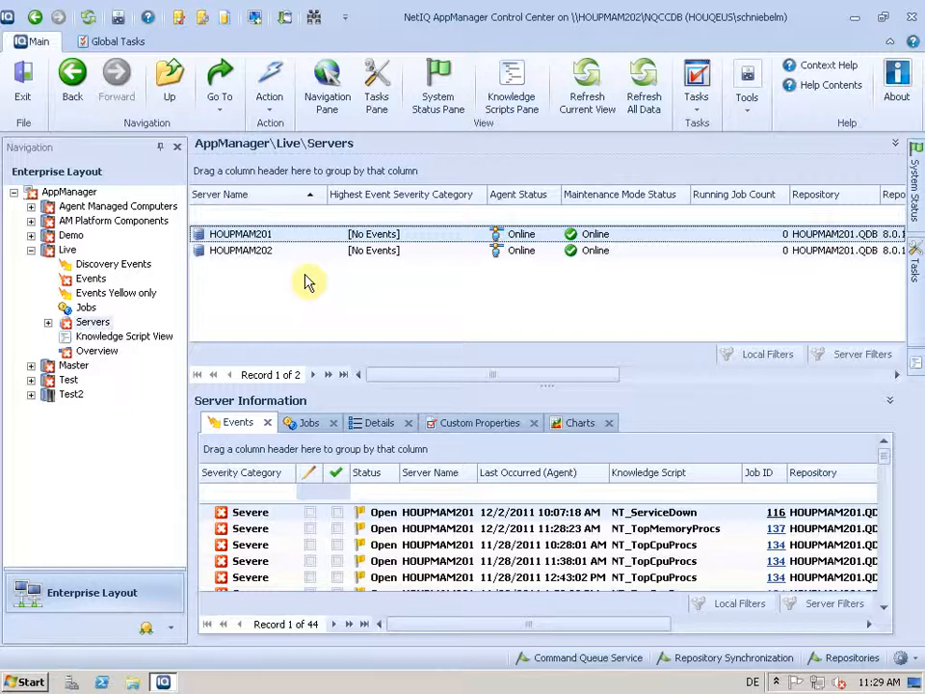
mouse_move(312, 285)
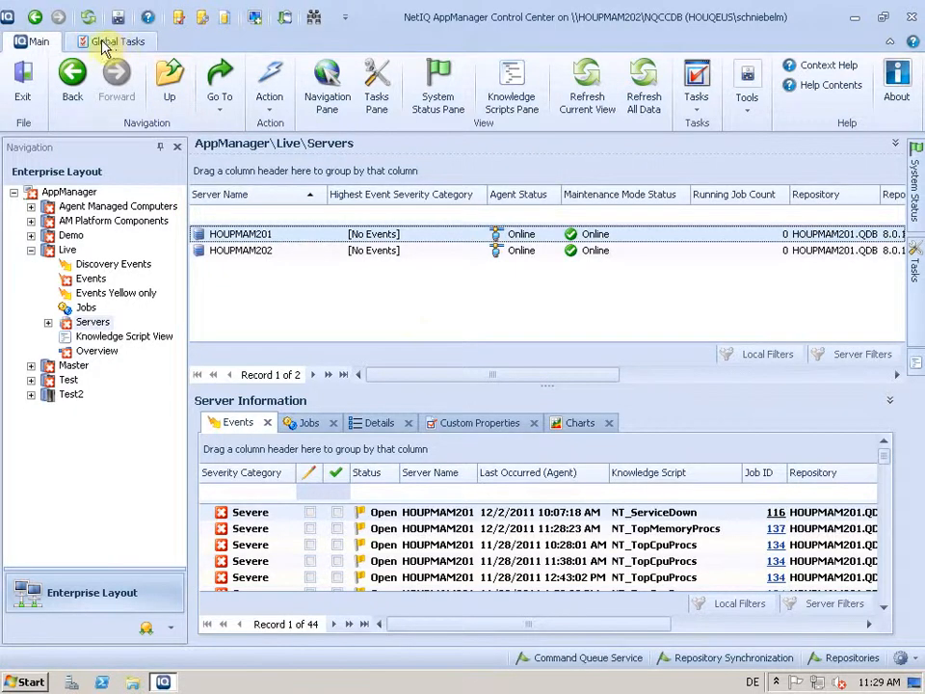
Switch to the Global Tasks ribbon for repository, security, rules and computer administration.
left_click(115, 40)
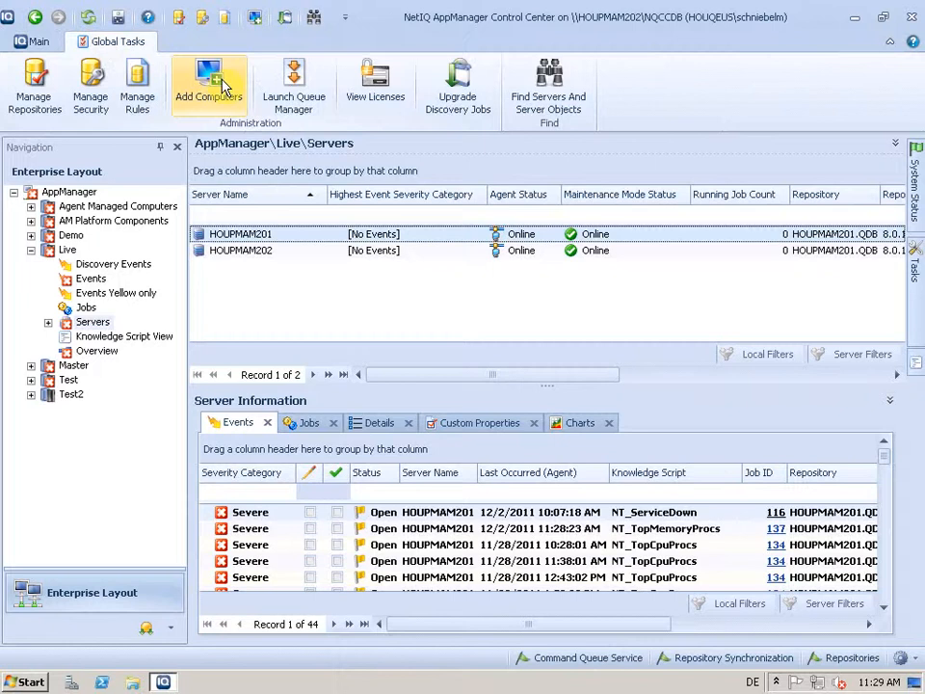
Start the Add Computers Wizard and choose Master\Live under HOUPMAM201.QDB as the destination group.
left_click(208, 85)
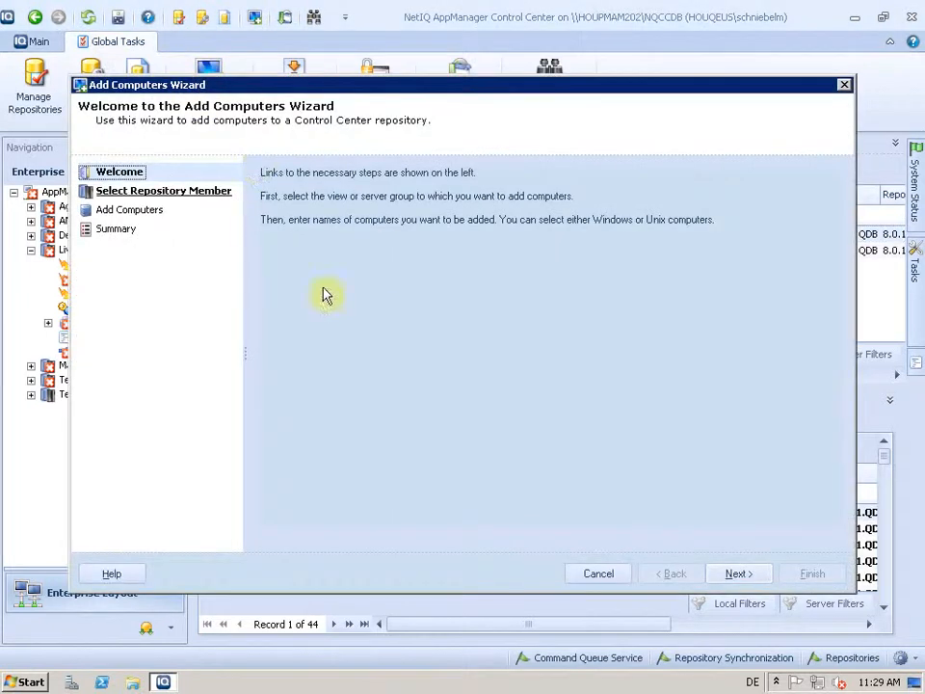
mouse_move(162, 231)
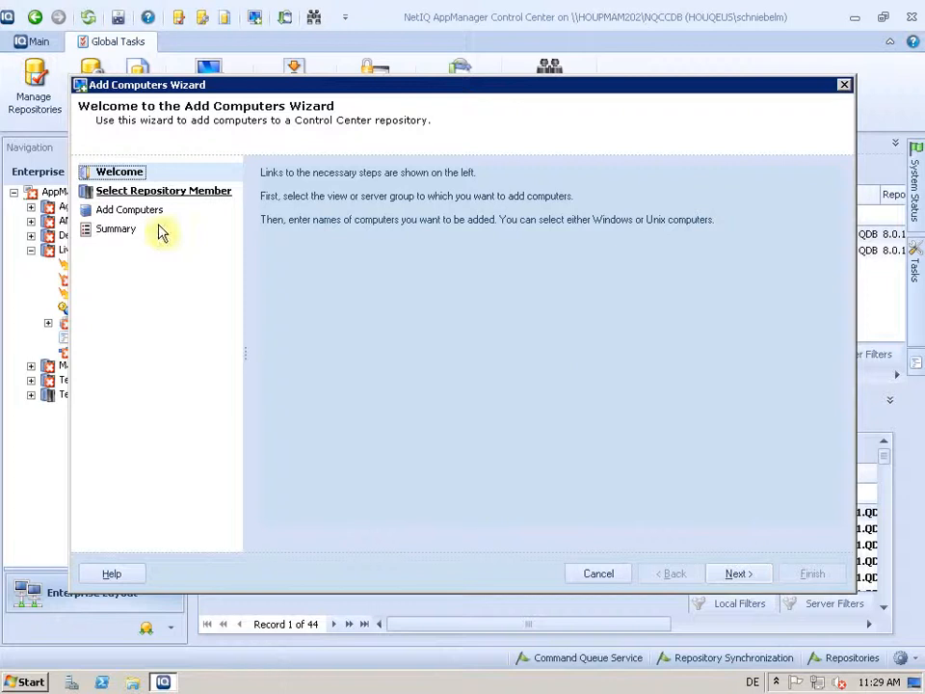
left_click(737, 575)
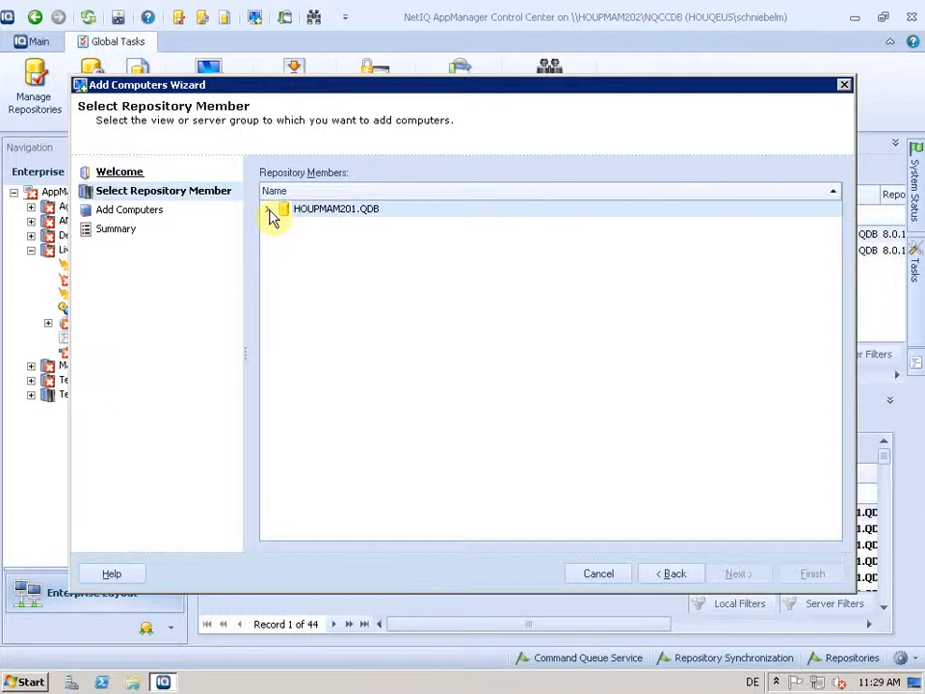
left_click(274, 208)
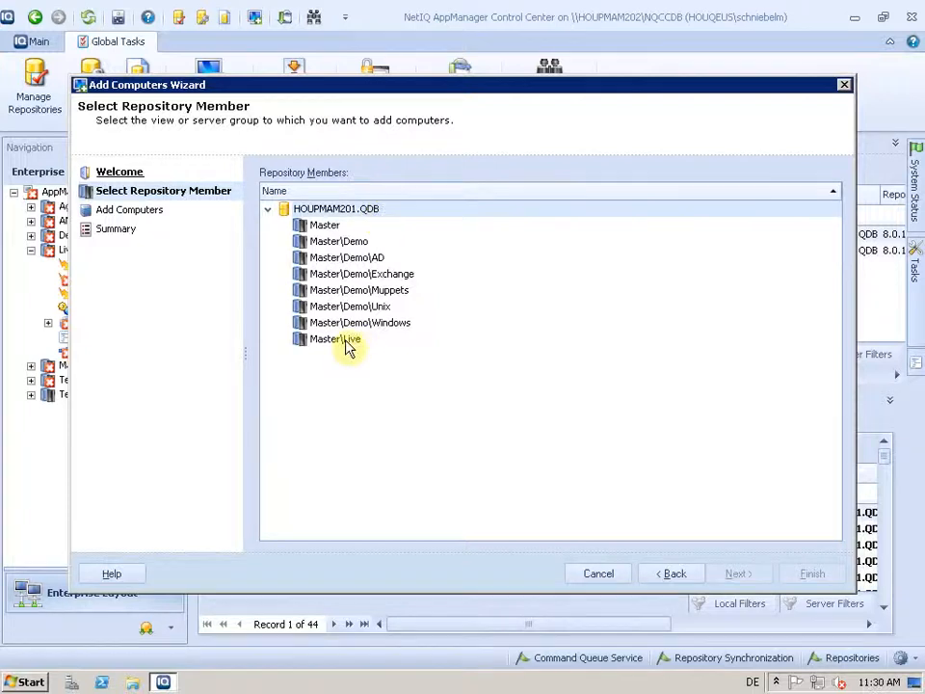
left_click(335, 340)
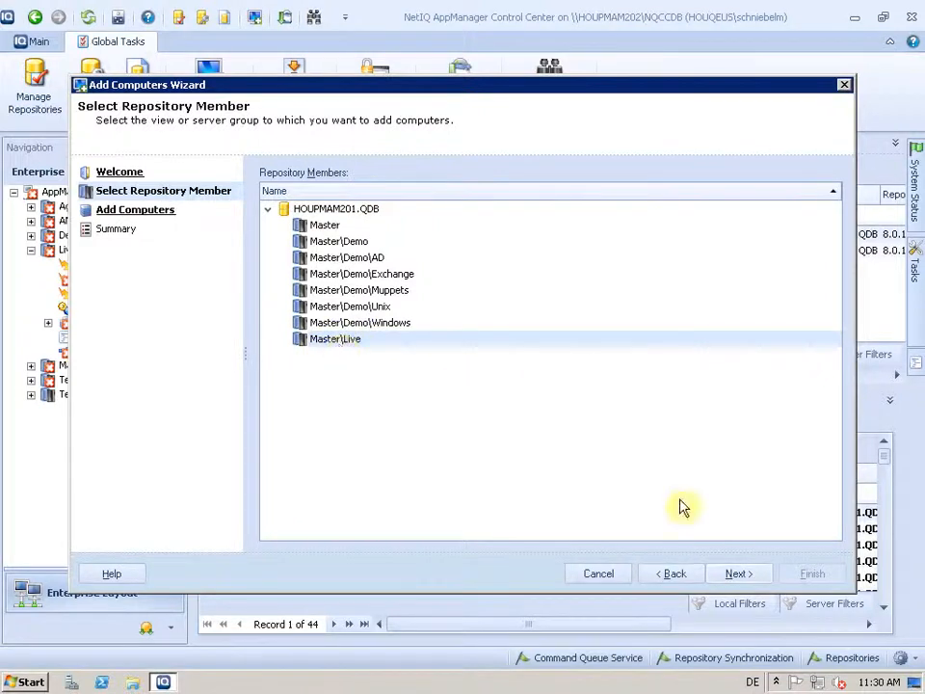
Add HOUPMLAB001 as a Windows computer with automatic discovery of Windows objects enabled.
left_click(738, 575)
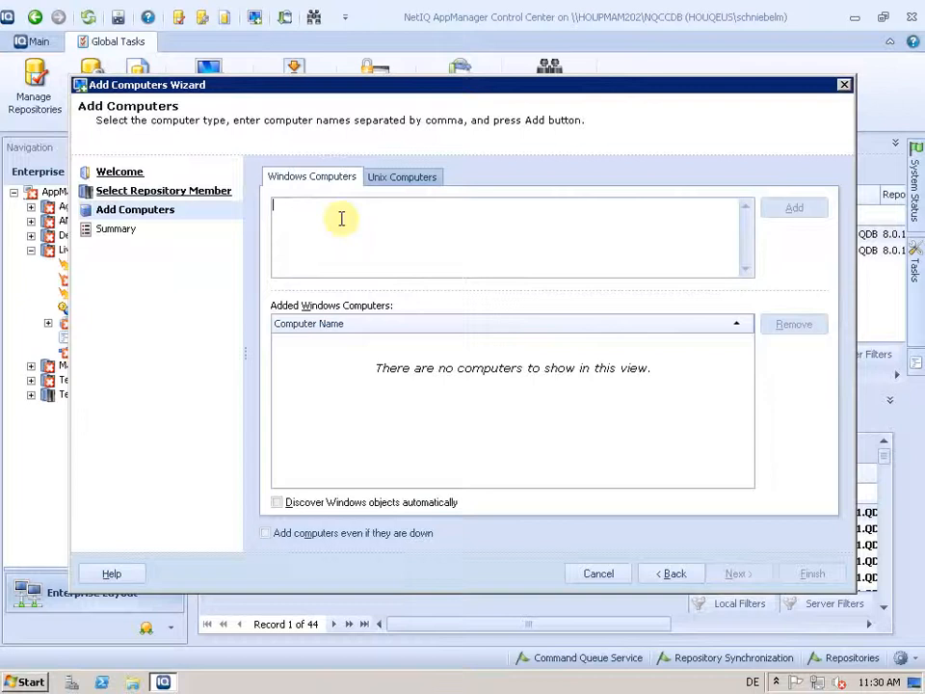
type("H")
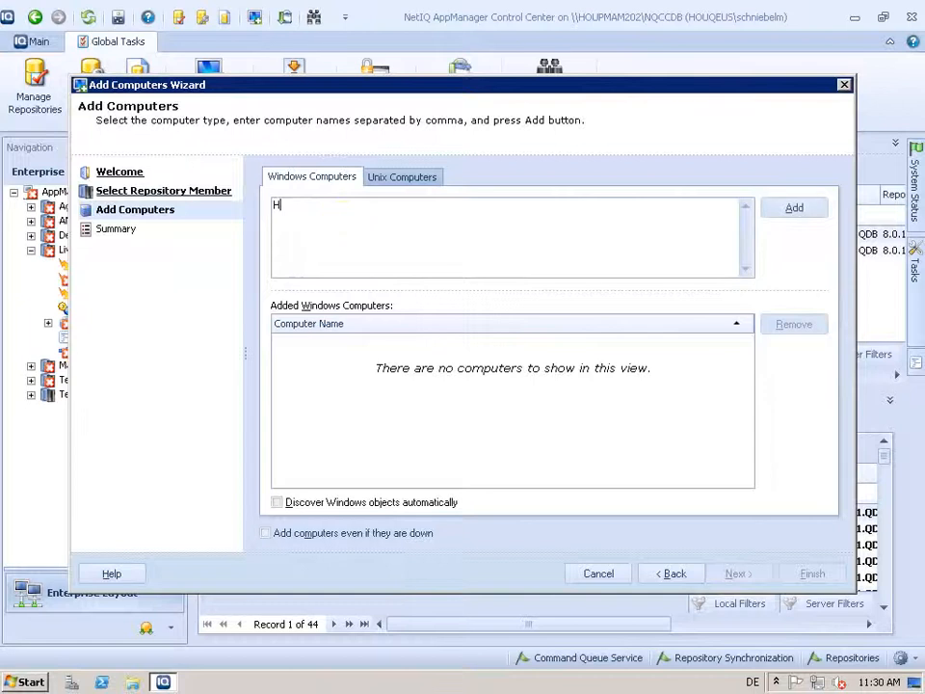
type("OUPMLAB001")
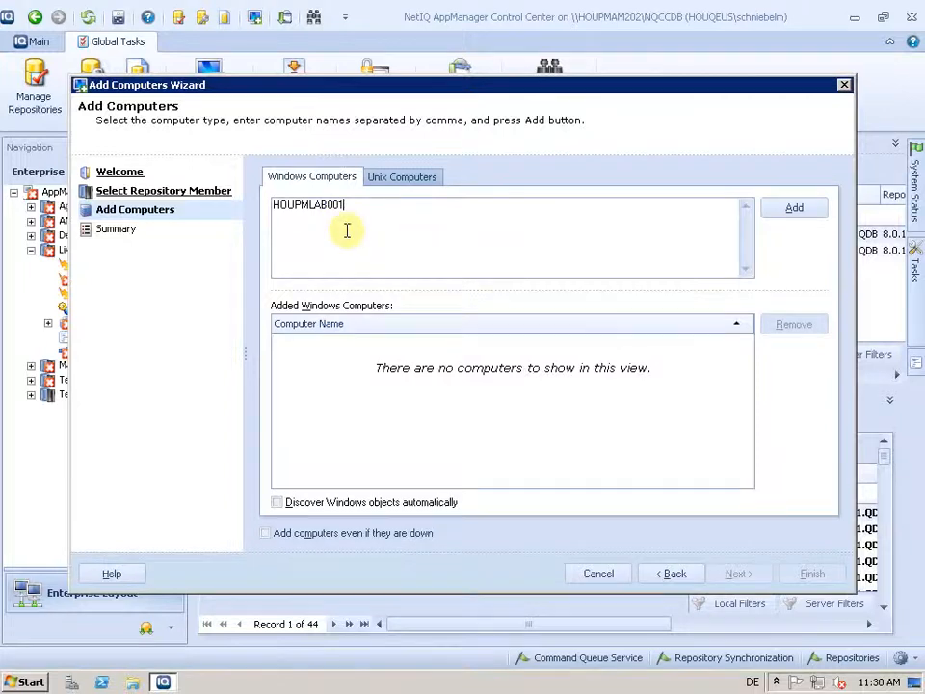
left_click(795, 208)
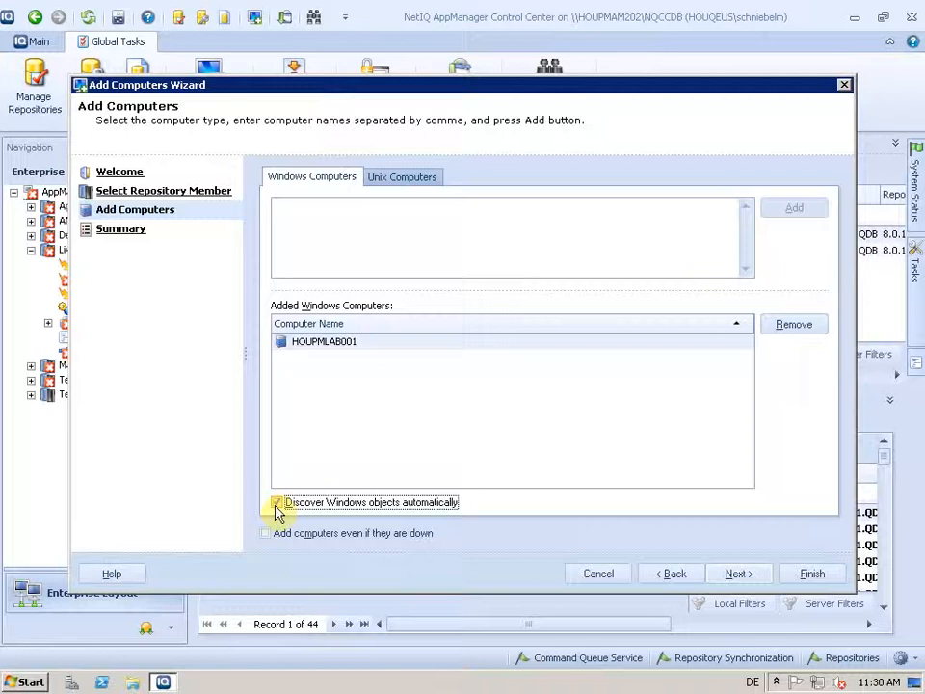
left_click(277, 501)
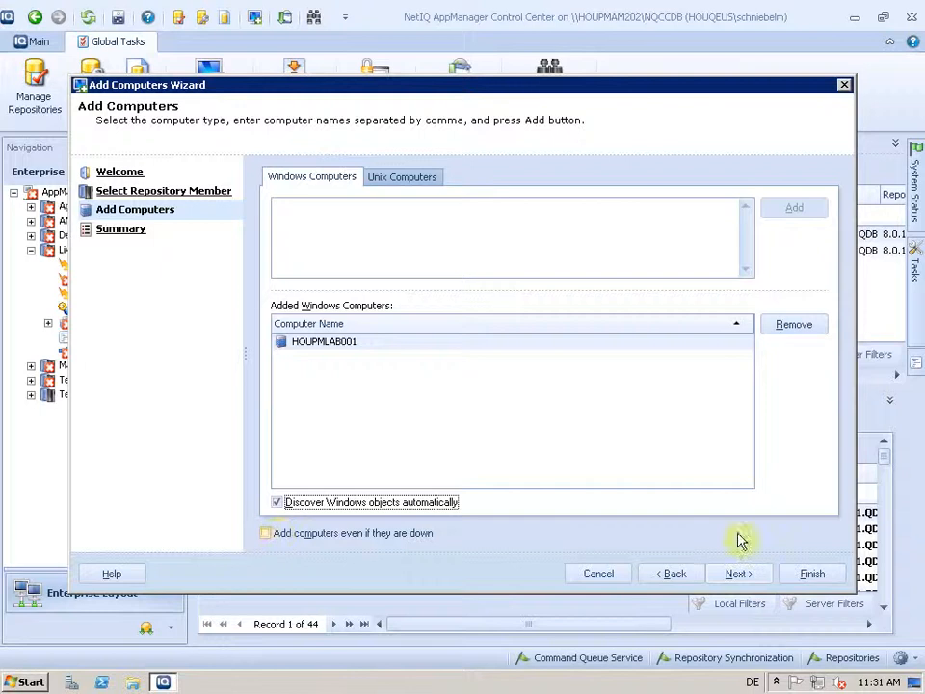
Review the summary, finish adding HOUPMLAB001 to Master\Live and dismiss the success message.
left_click(737, 574)
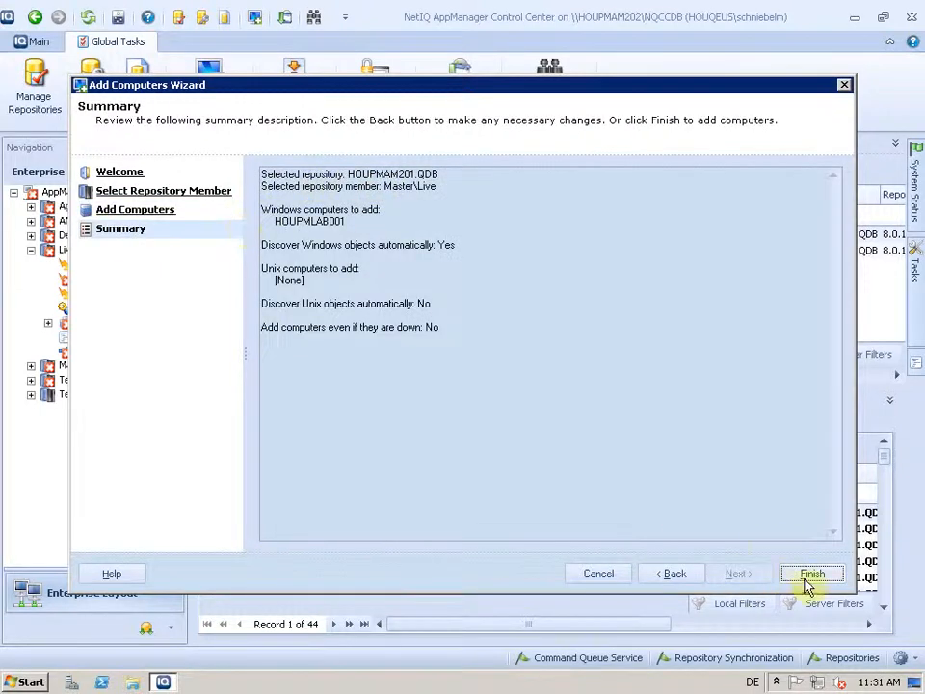
left_click(811, 574)
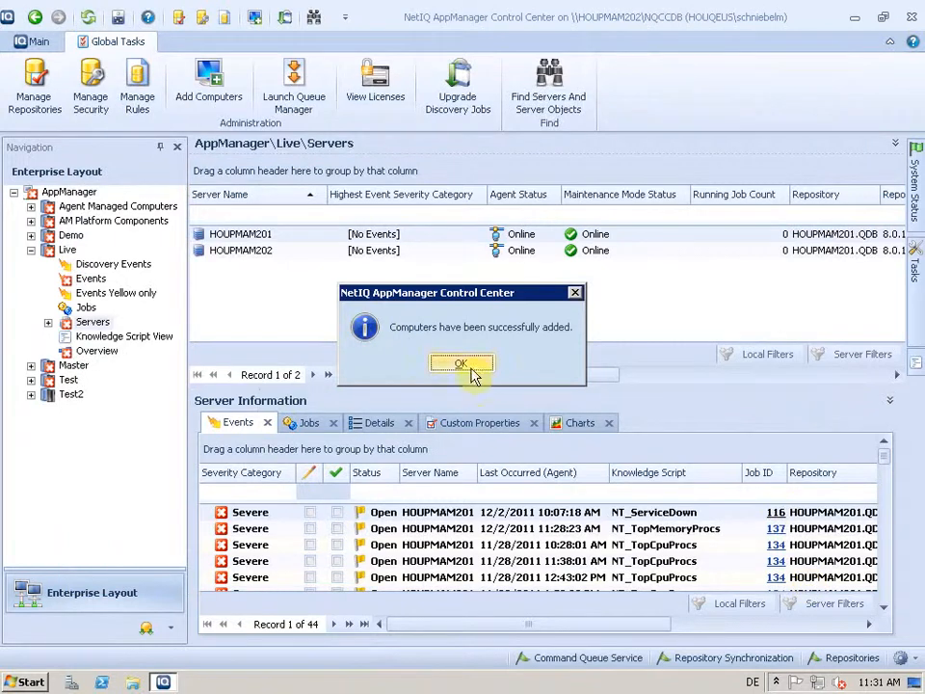
left_click(461, 362)
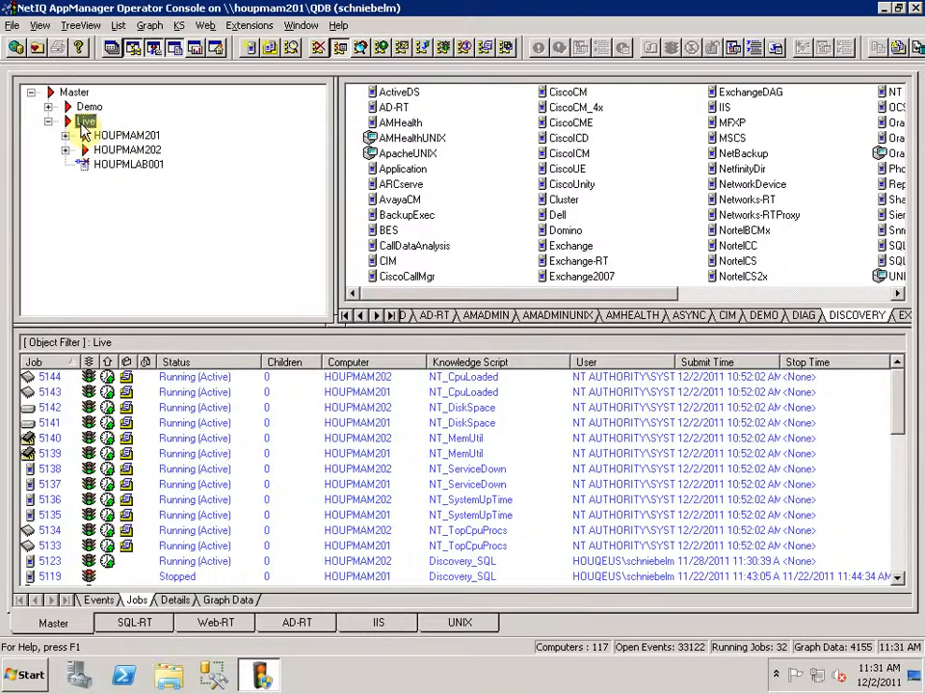
View HOUPMLAB001's discovery job in Operator Console, then return to Control Center's Live Servers view.
left_click(131, 164)
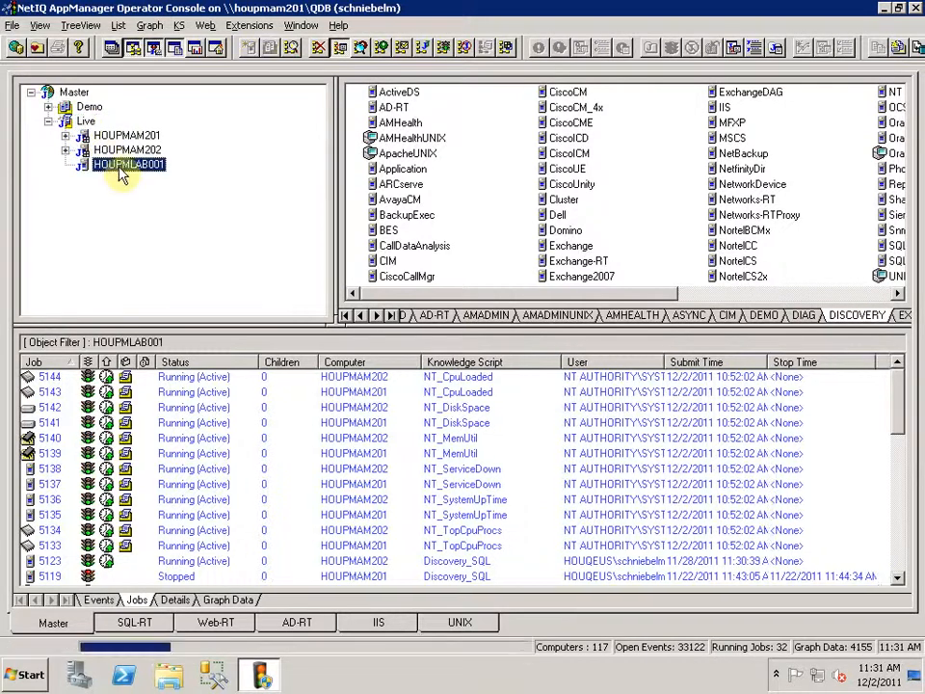
left_click(130, 164)
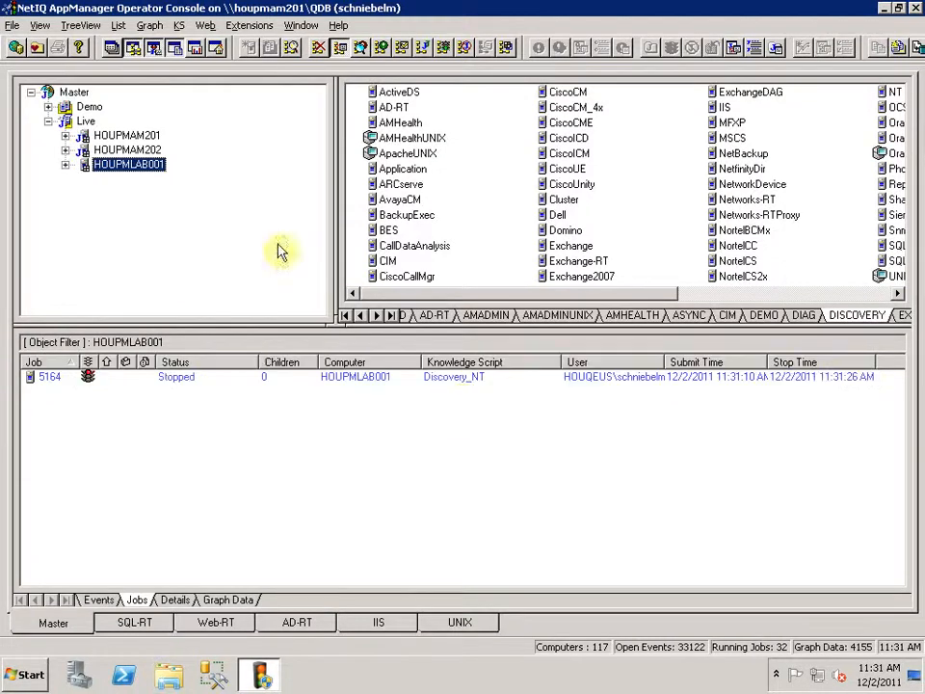
left_click(66, 164)
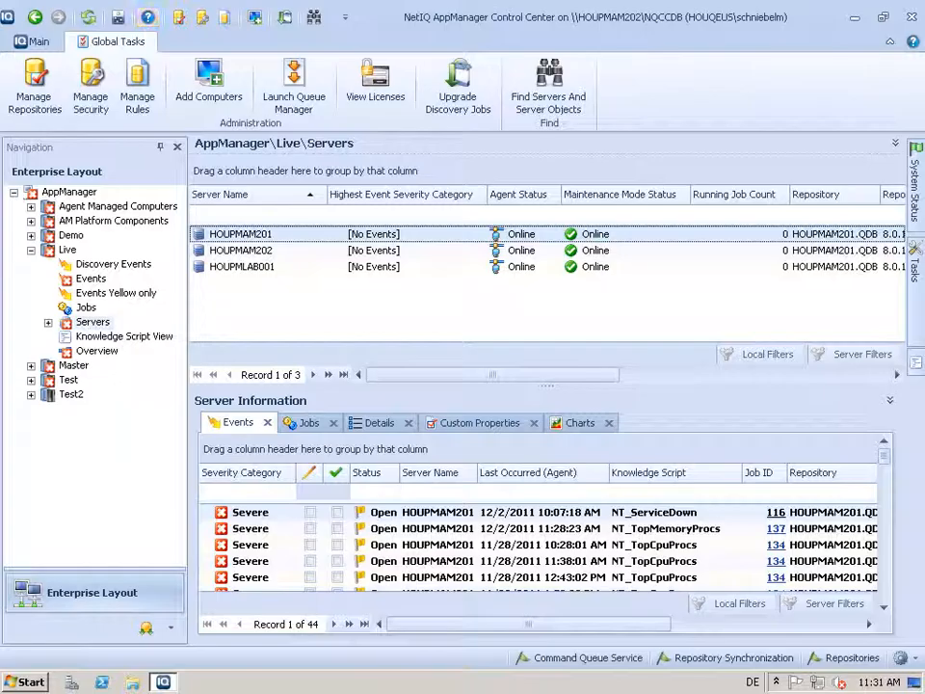
Select the HOUPMLAB001 row to show its server information, online with no events yet.
left_click(241, 266)
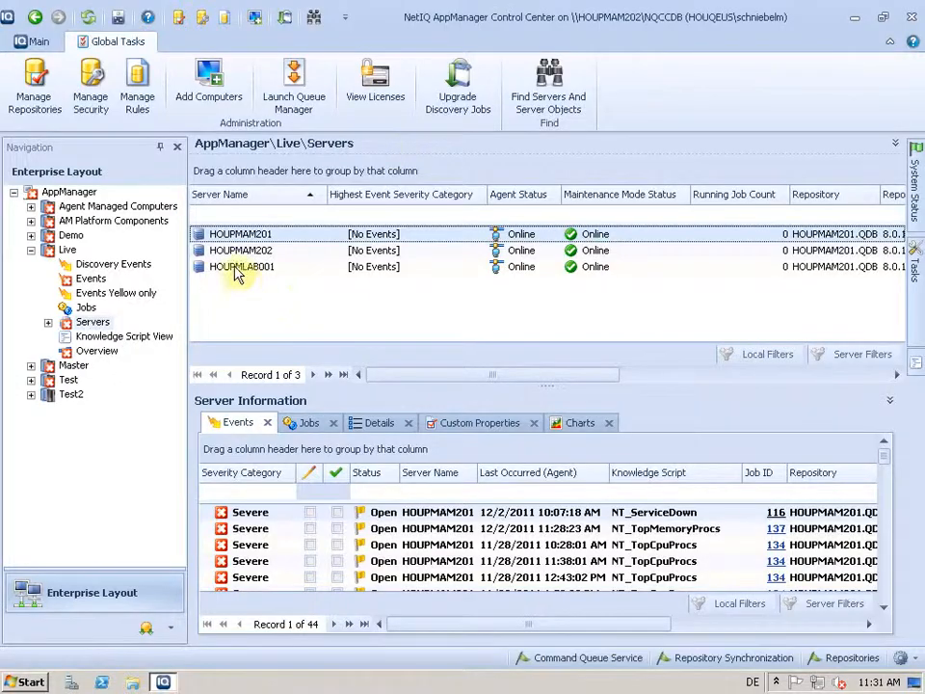
left_click(241, 266)
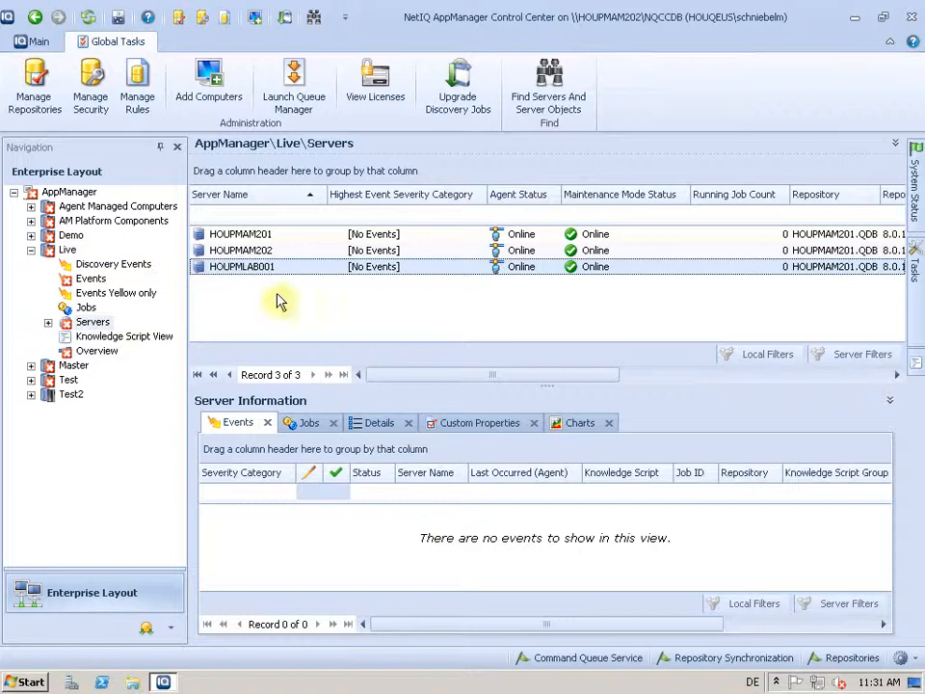
mouse_move(492, 281)
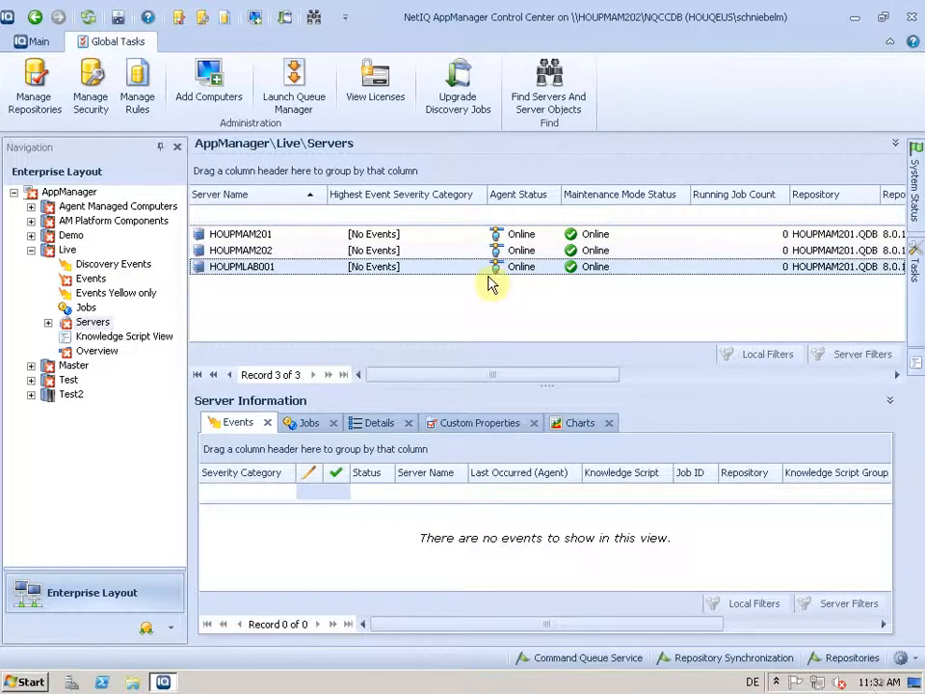